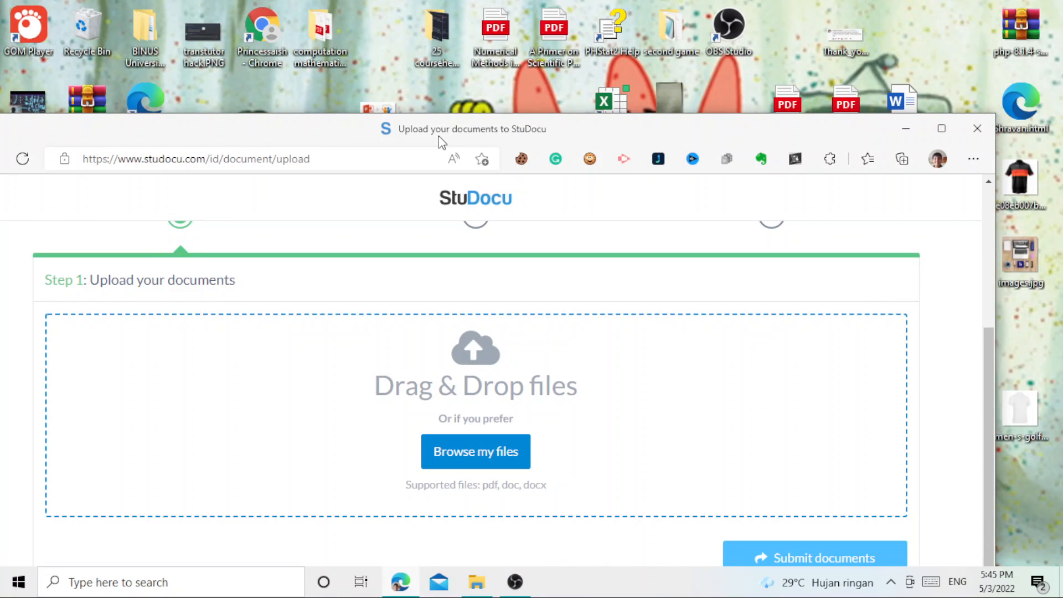
Add the Numerical Methods and Scientific Programming Primer PDFs to the upload list.
{"action": "scroll", "scroll_direction": "up", "scroll_amount": 3}
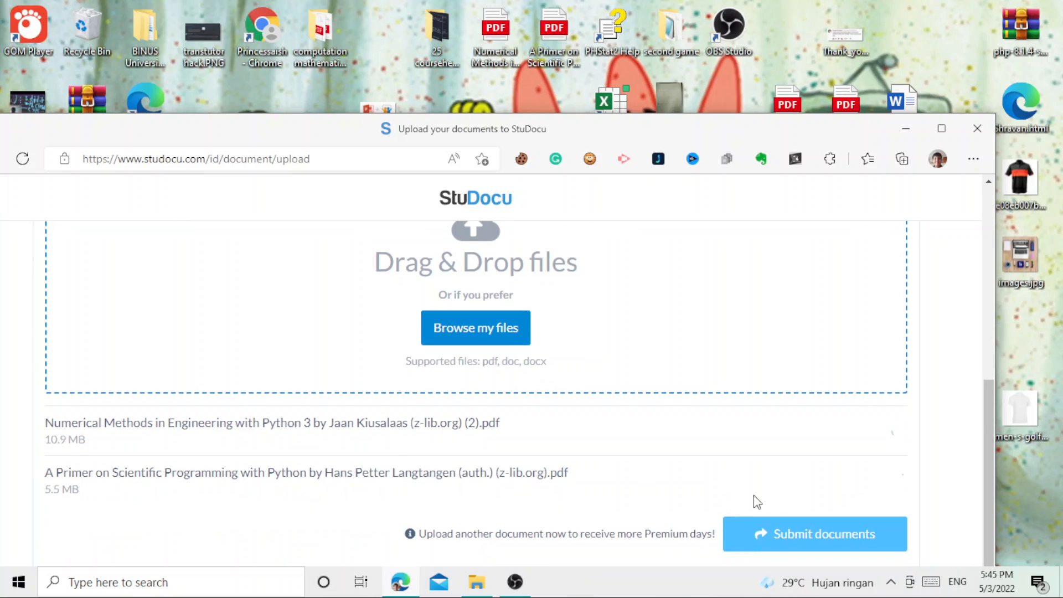
Maximize the browser, let both PDFs finish uploading, and submit them.
{"action": "left_click", "coordinate": [814, 534]}
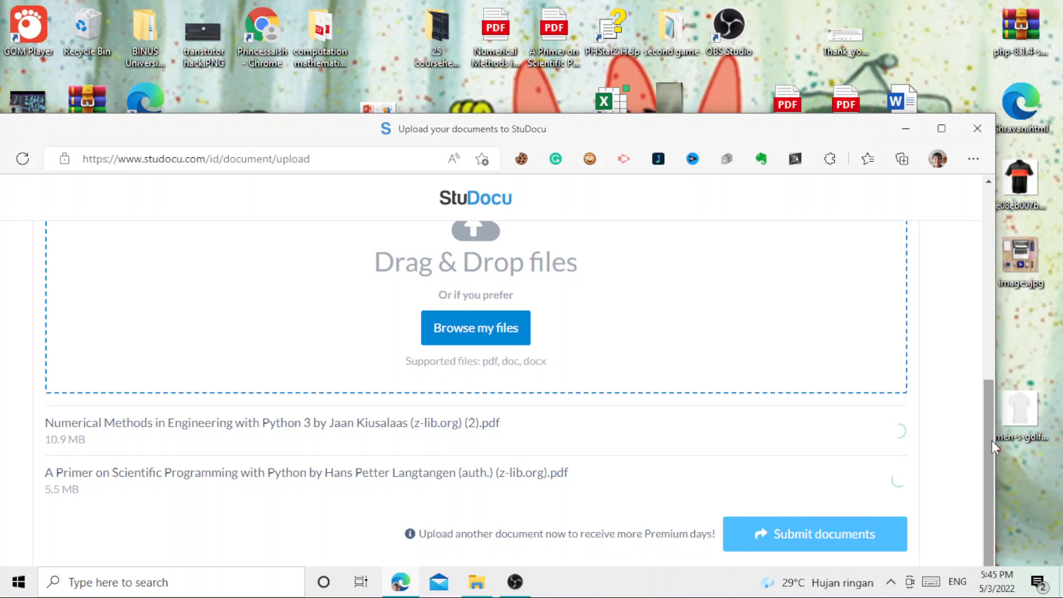
{"action": "left_click", "coordinate": [941, 128]}
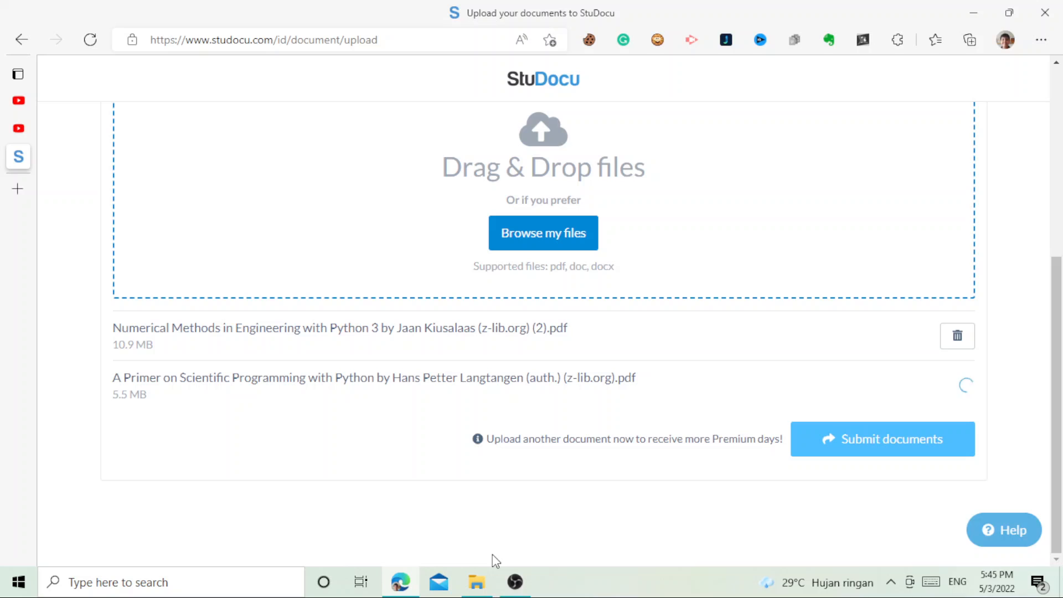
{"action": "mouse_move", "coordinate": [789, 539]}
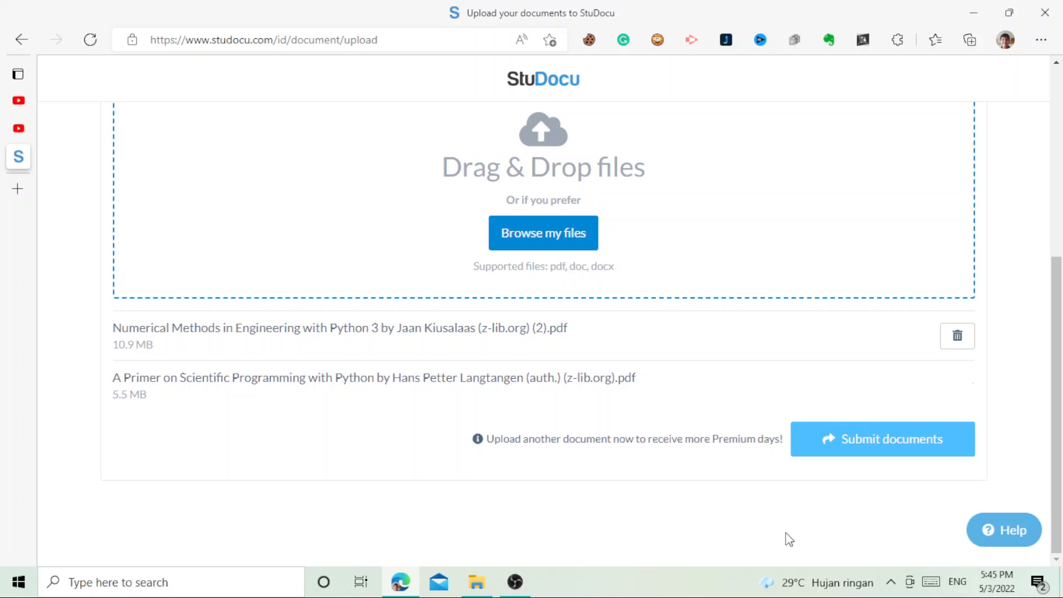
{"action": "left_click", "coordinate": [881, 438]}
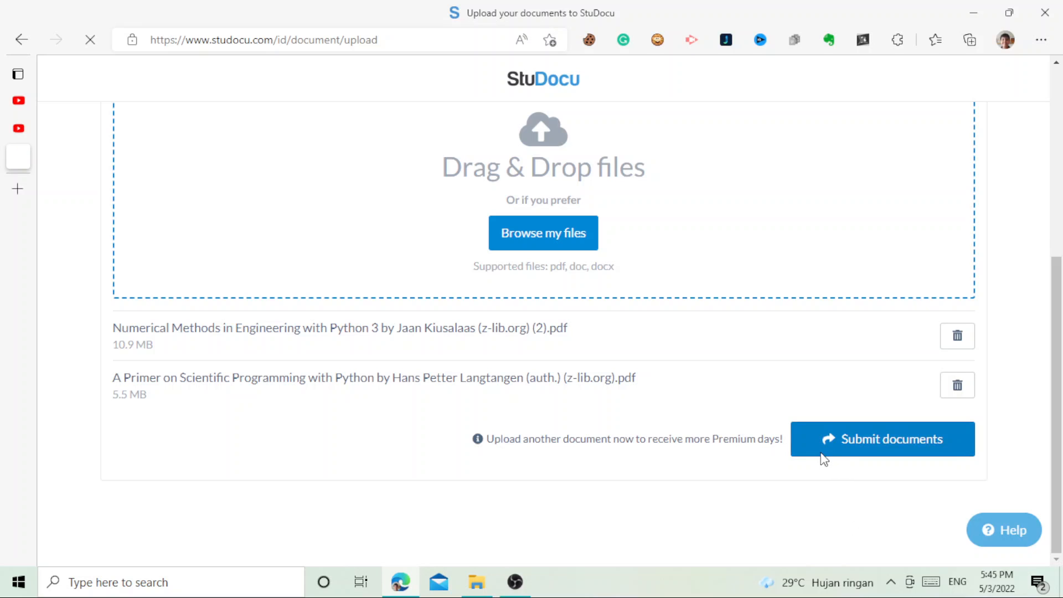
{"action": "left_click", "coordinate": [881, 439]}
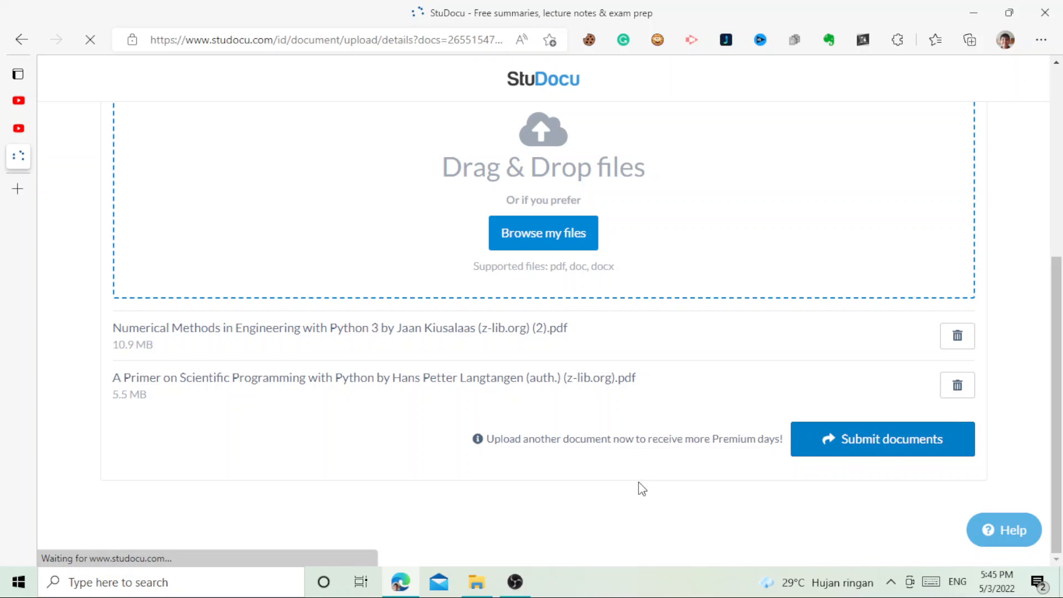
Give the Numerical Methods PDF course Matematika keuangan and its title as description.
{"action": "left_click", "coordinate": [882, 438]}
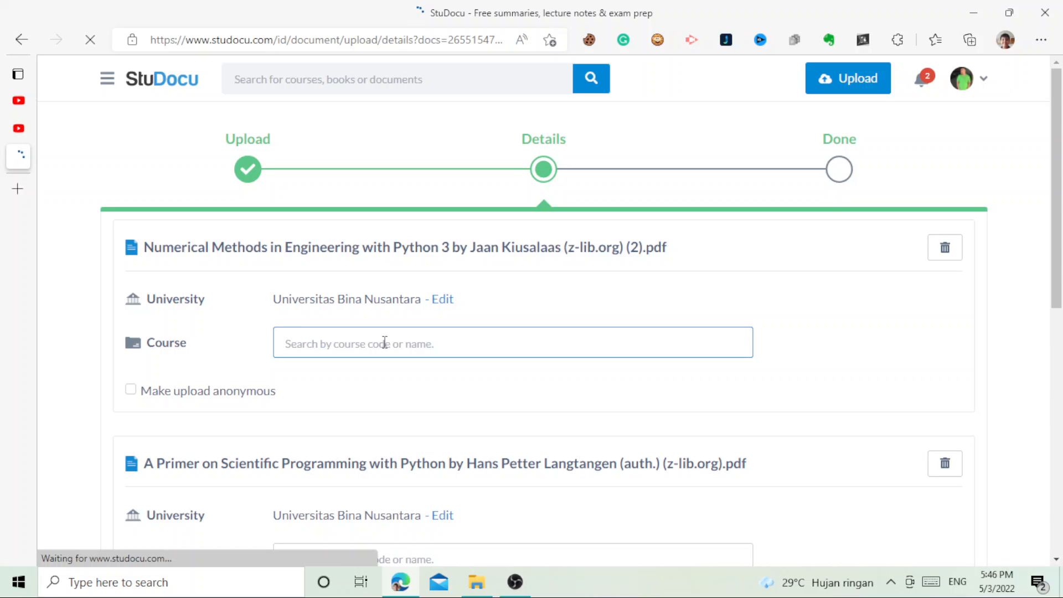
{"action": "type", "text": "m"}
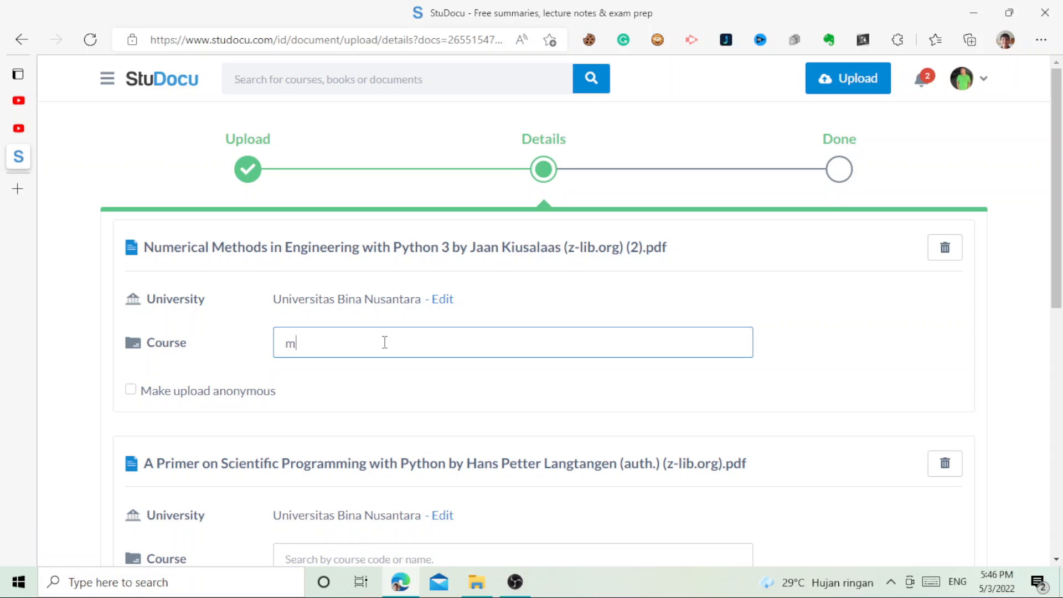
{"action": "type", "text": "a"}
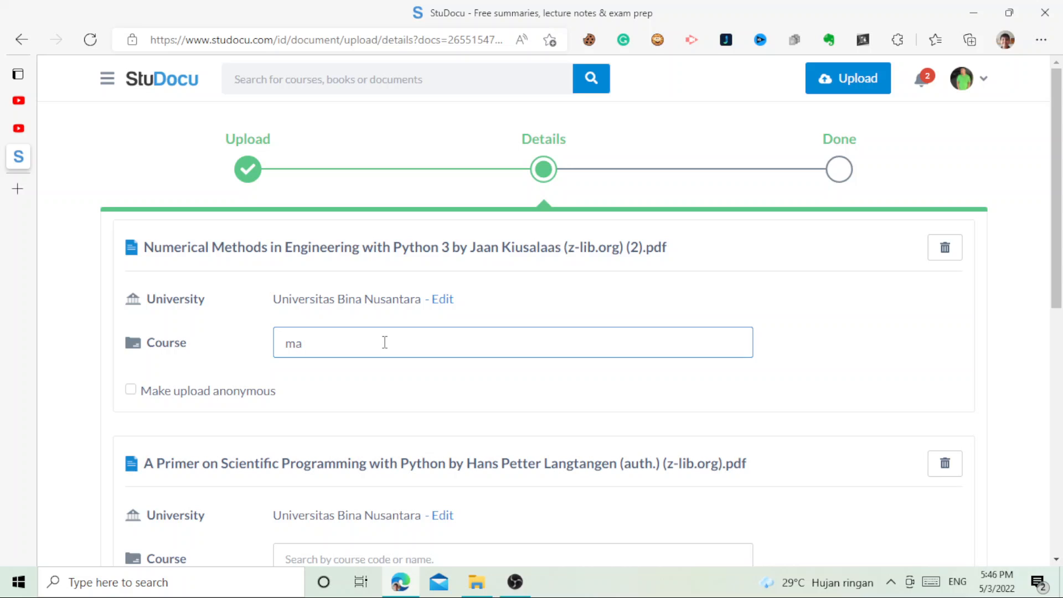
{"action": "type", "text": "th"}
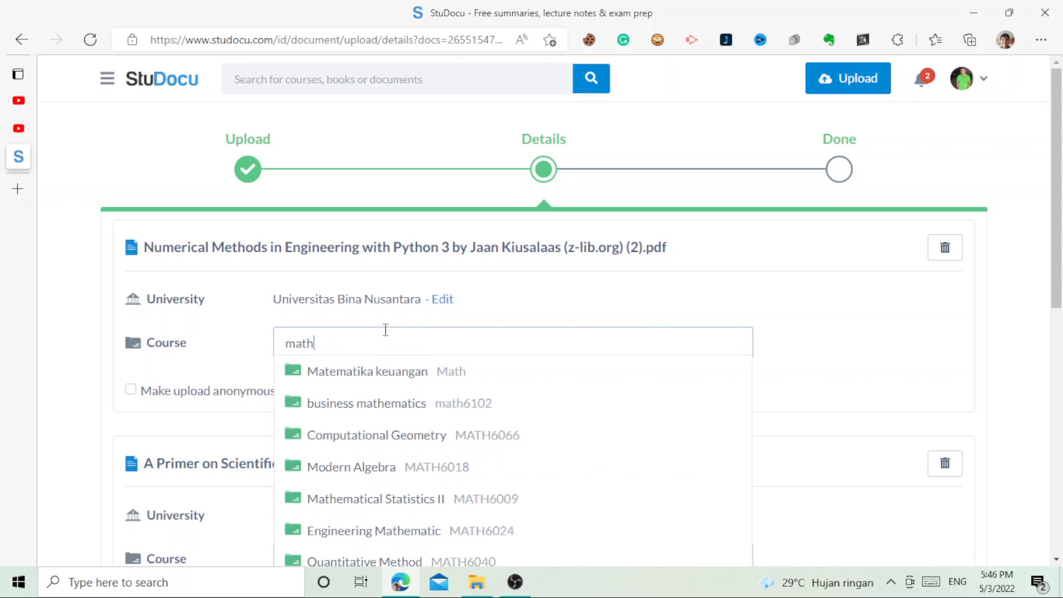
{"action": "left_click", "coordinate": [367, 371]}
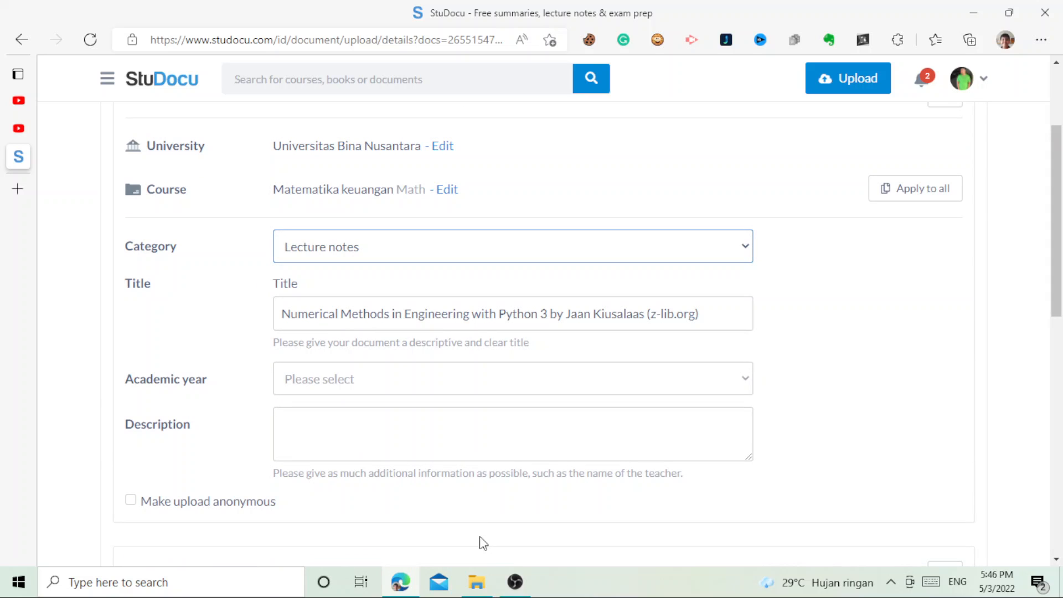
{"action": "double_click", "coordinate": [437, 313]}
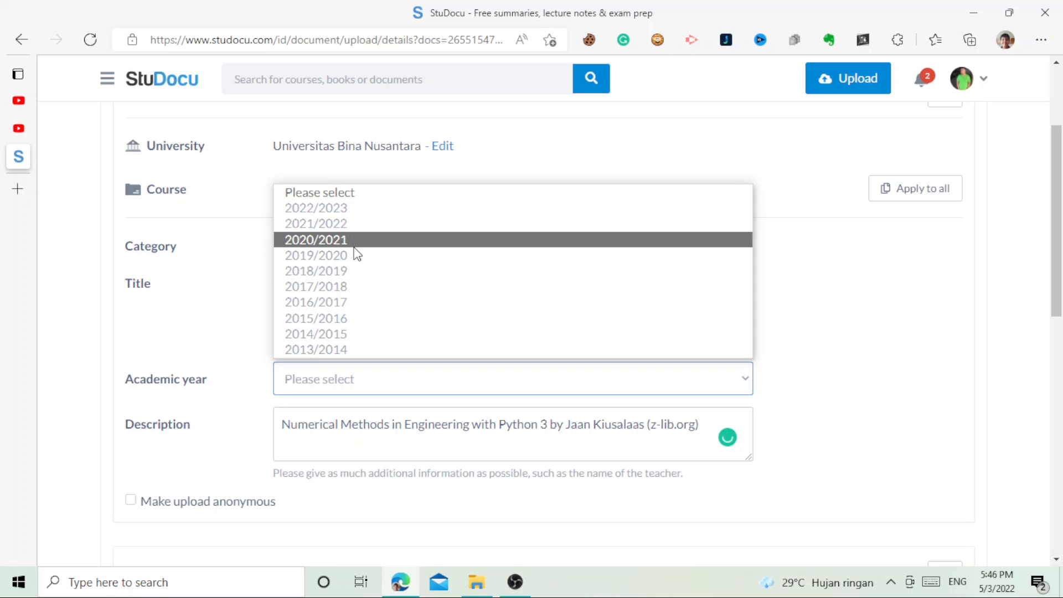
{"action": "scroll", "scroll_direction": "down", "scroll_amount": 3}
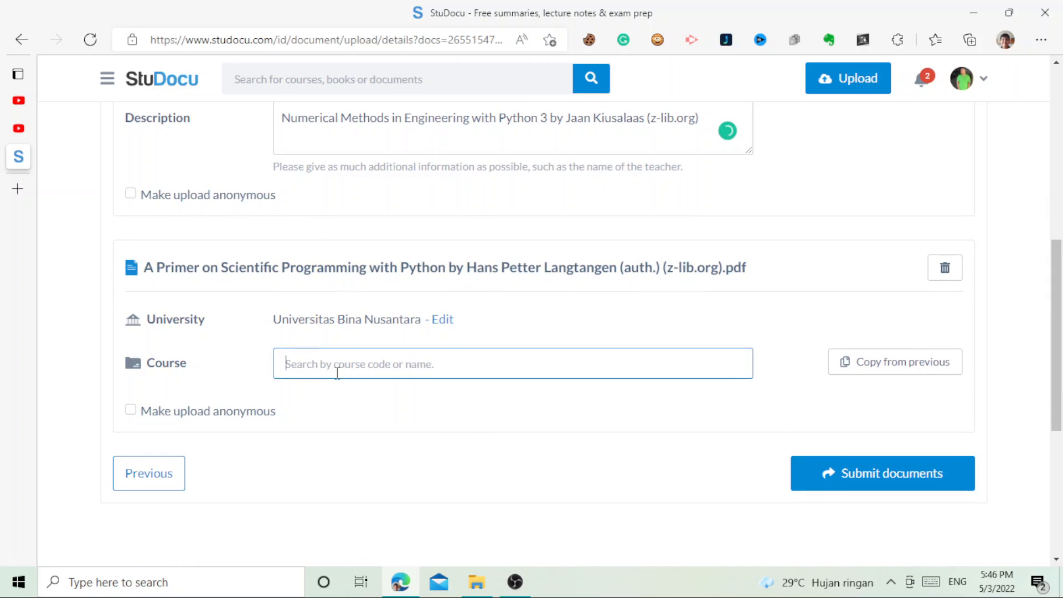
Set the Primer's course to Matematika keuangan Math and paste its title as description.
{"action": "scroll", "scroll_direction": "up", "scroll_amount": 3}
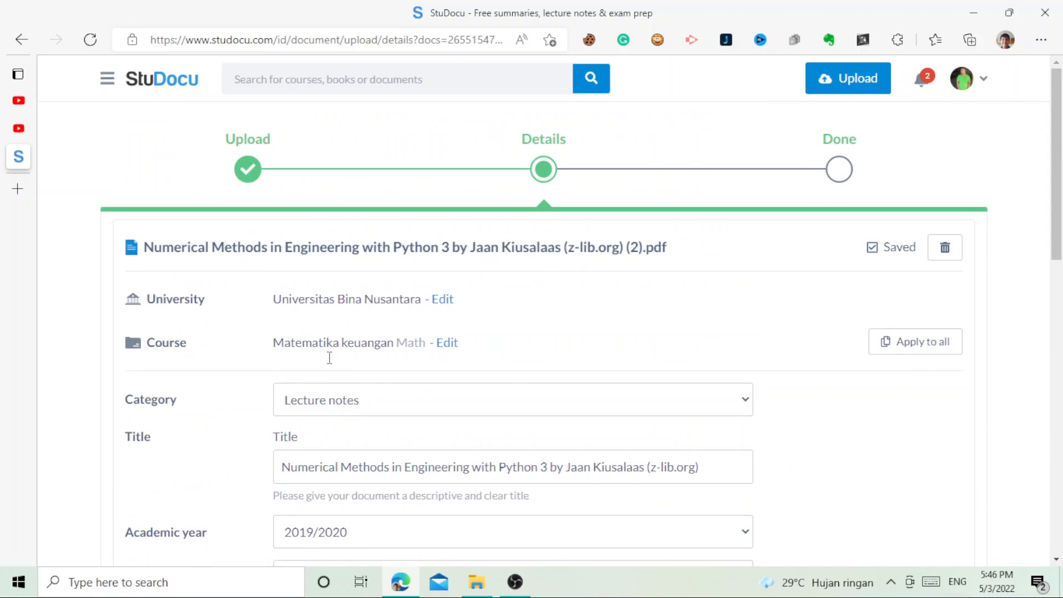
{"action": "double_click", "coordinate": [306, 342]}
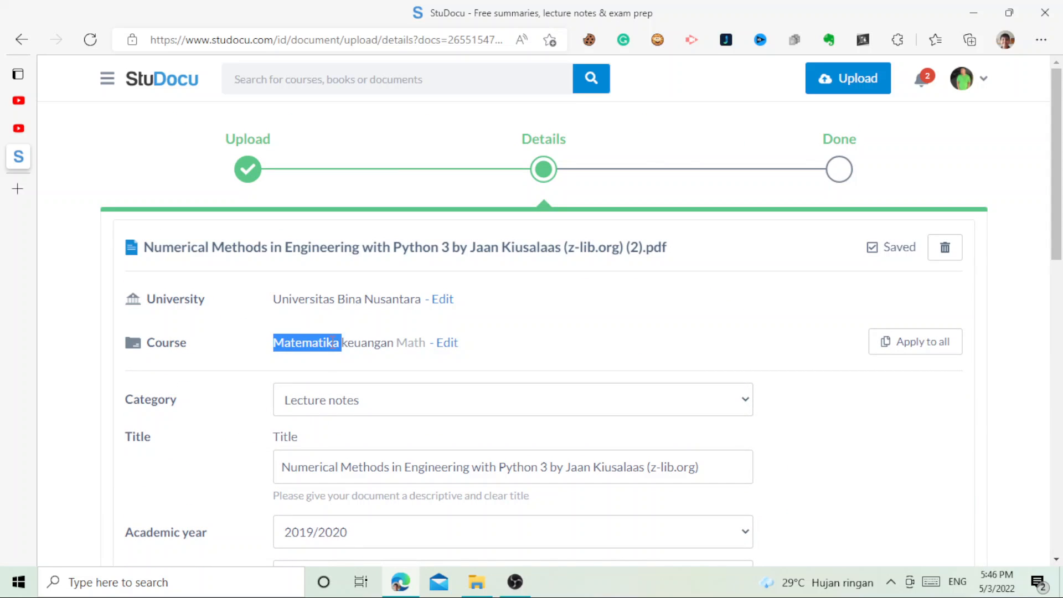
{"action": "right_click", "coordinate": [305, 342]}
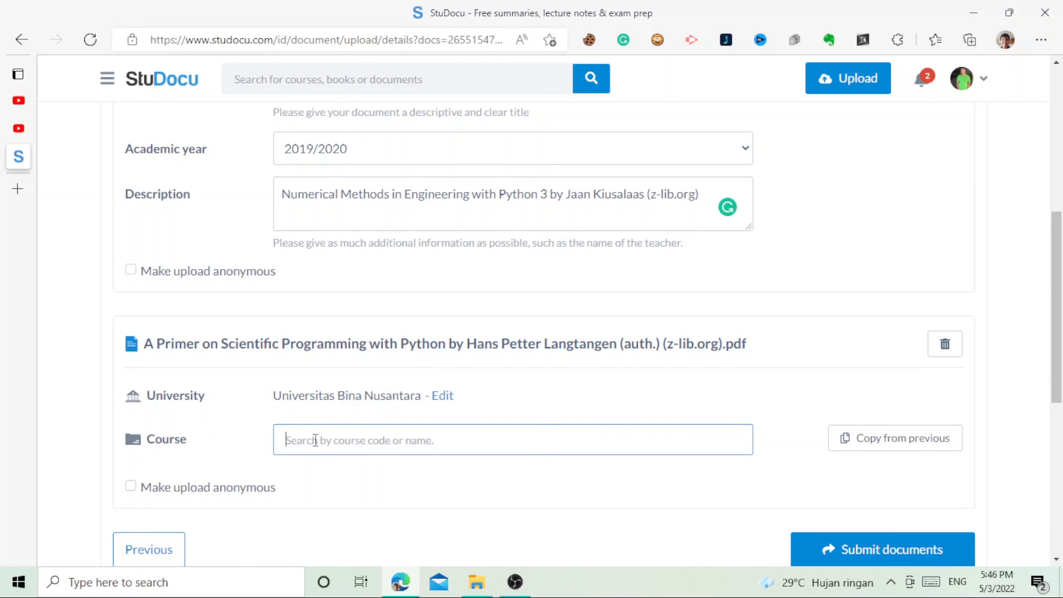
{"action": "type", "text": "Matematika keuangan Math"}
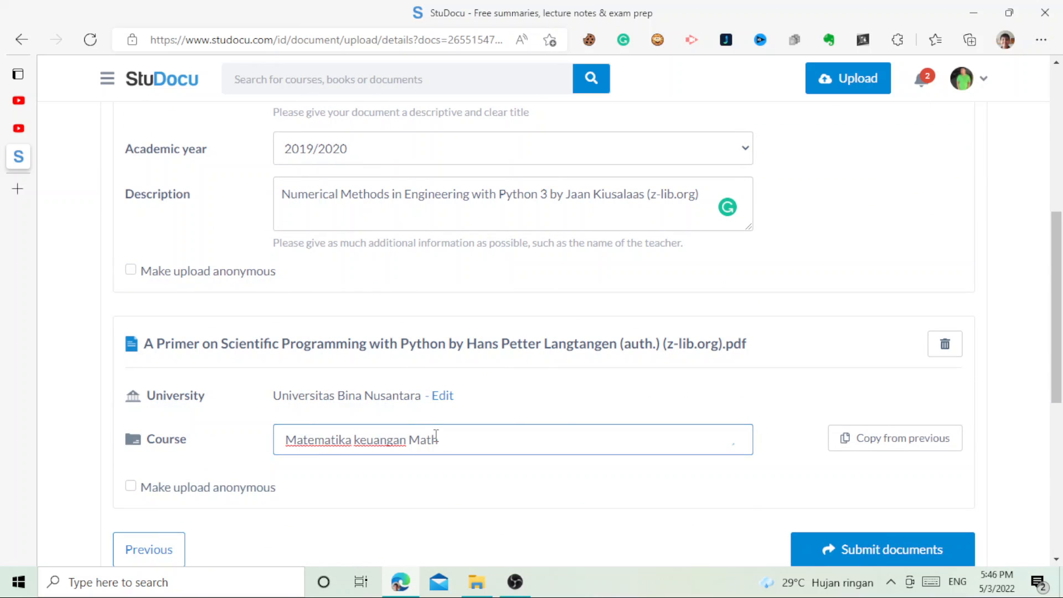
{"action": "key", "text": "Backspace"}
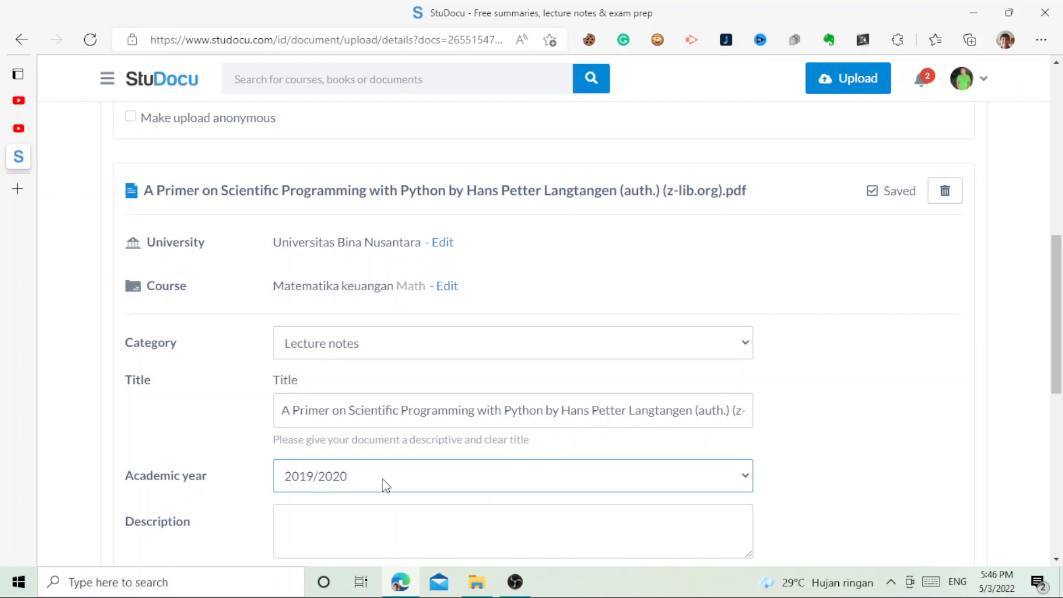
{"action": "right_click", "coordinate": [386, 530]}
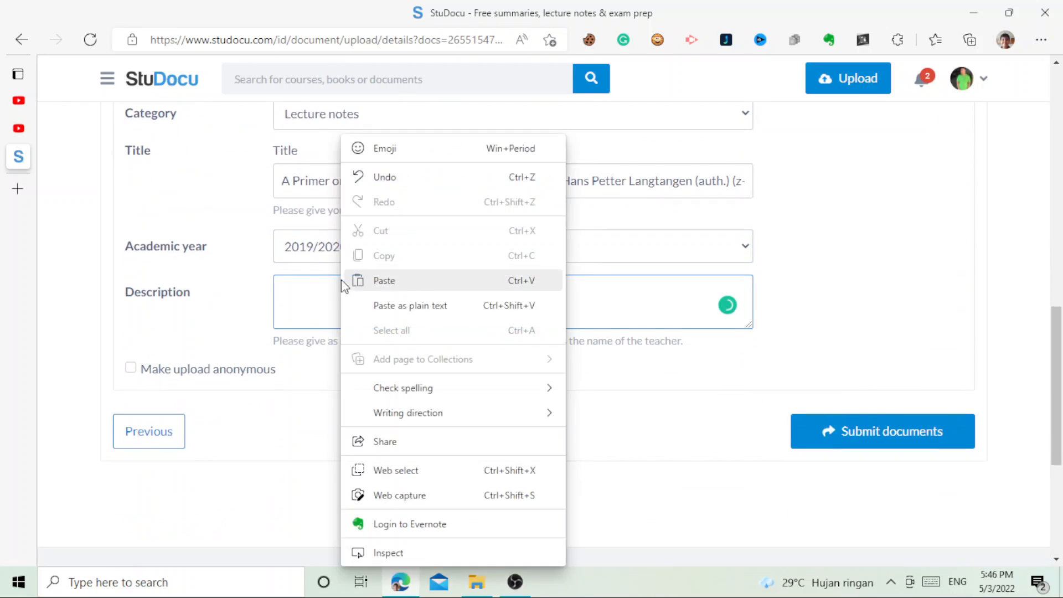
{"action": "left_click", "coordinate": [384, 280]}
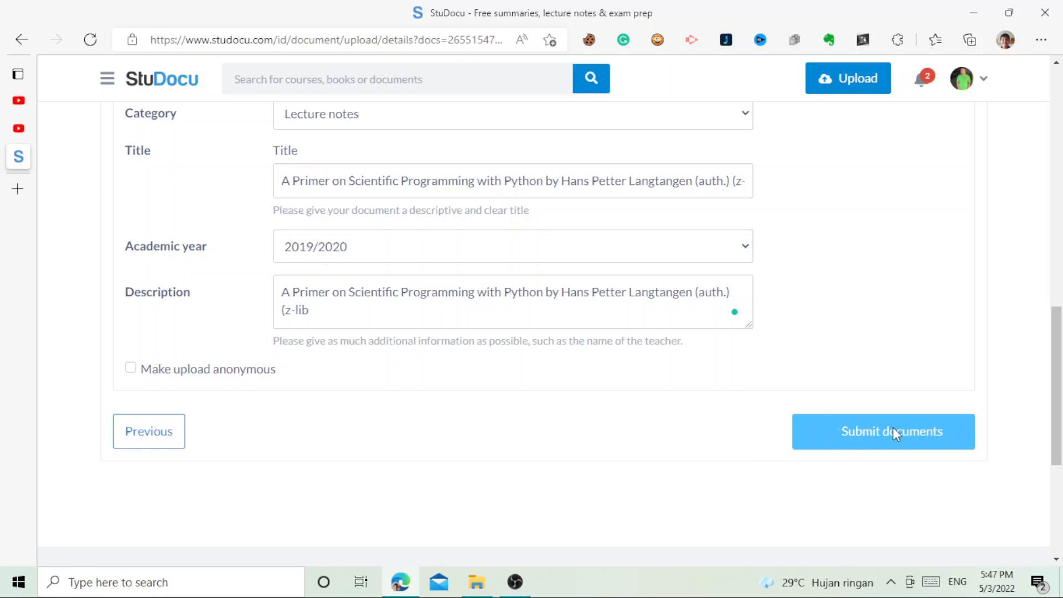
Submit both textbook documents for publication and wait for processing.
{"action": "left_click", "coordinate": [882, 431]}
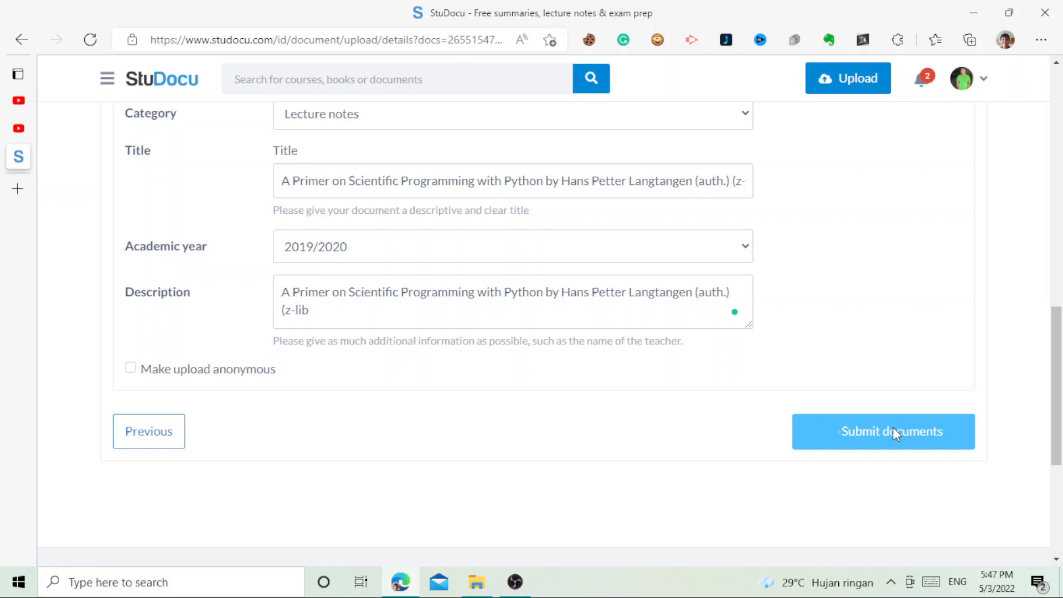
{"action": "left_click", "coordinate": [882, 432]}
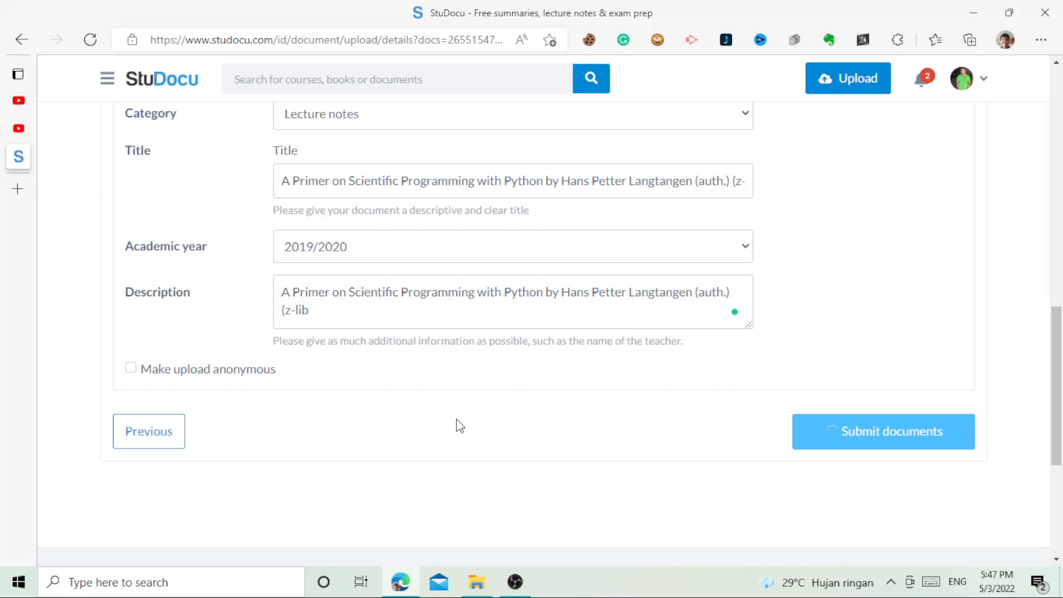
{"action": "scroll", "scroll_direction": "up", "scroll_amount": 3}
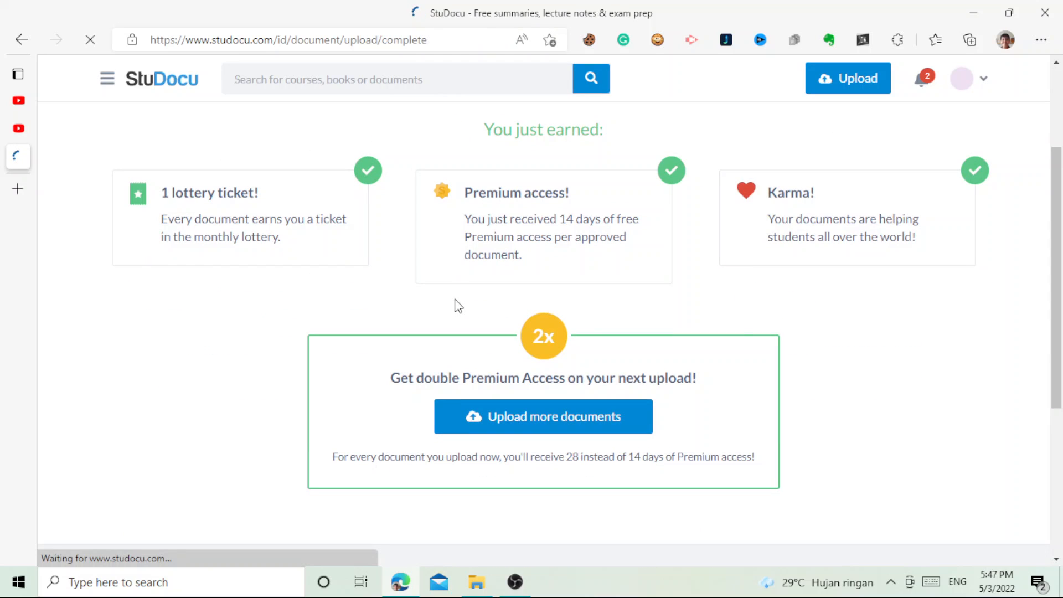
{"action": "mouse_move", "coordinate": [518, 327]}
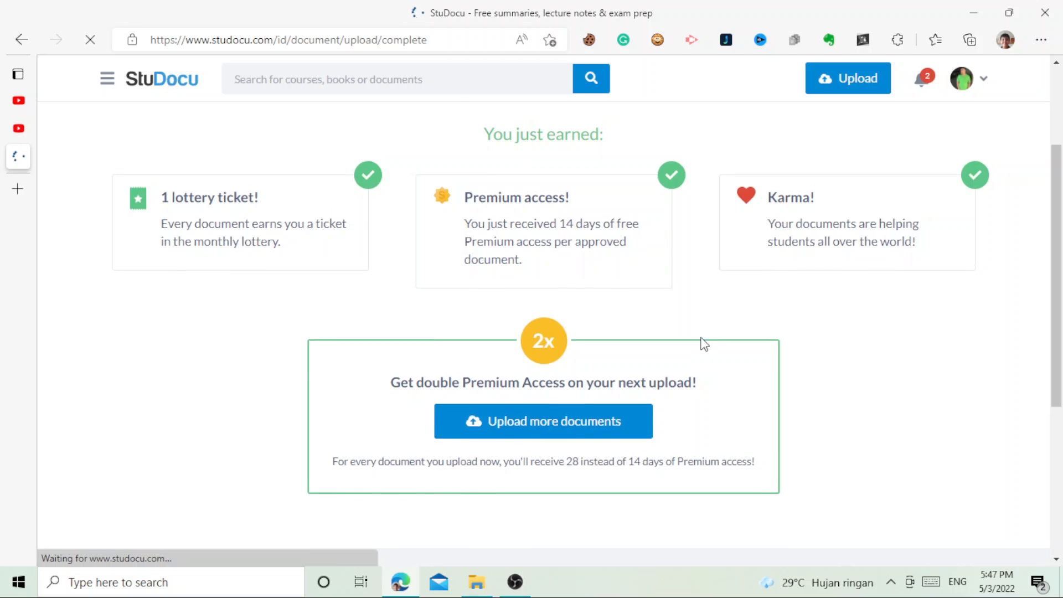
Scroll the upload-complete page to view the lottery ticket, Premium access and Karma.
{"action": "scroll", "scroll_direction": "up", "scroll_amount": 3}
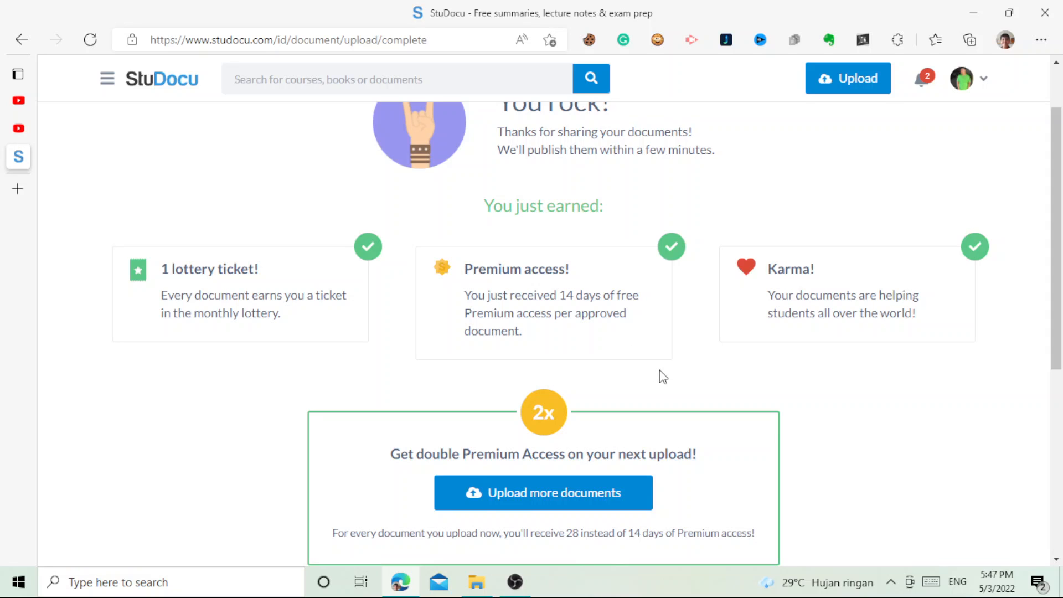
{"action": "mouse_move", "coordinate": [812, 389]}
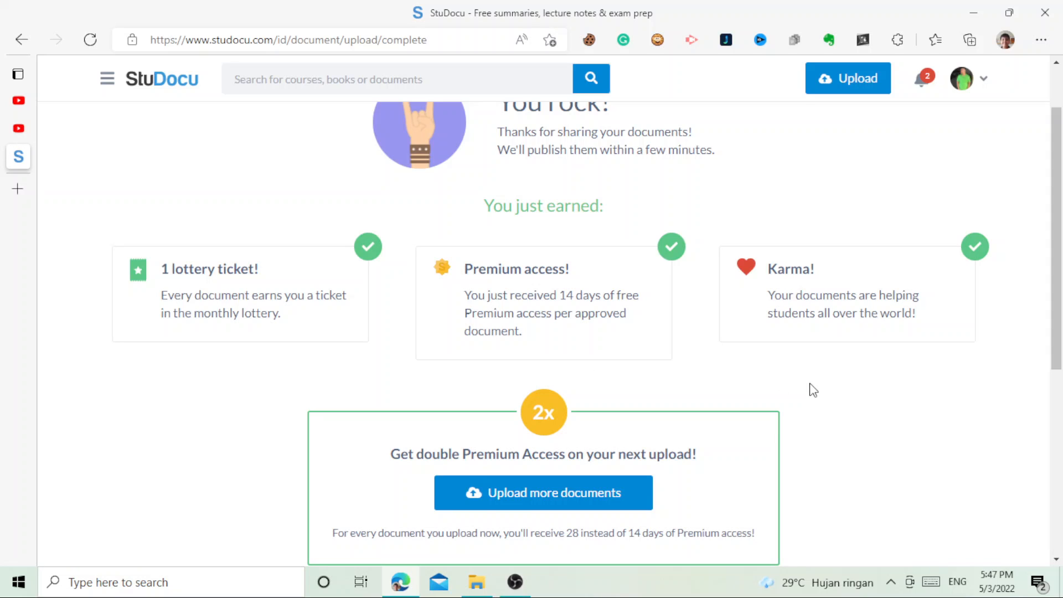
{"action": "mouse_move", "coordinate": [210, 16]}
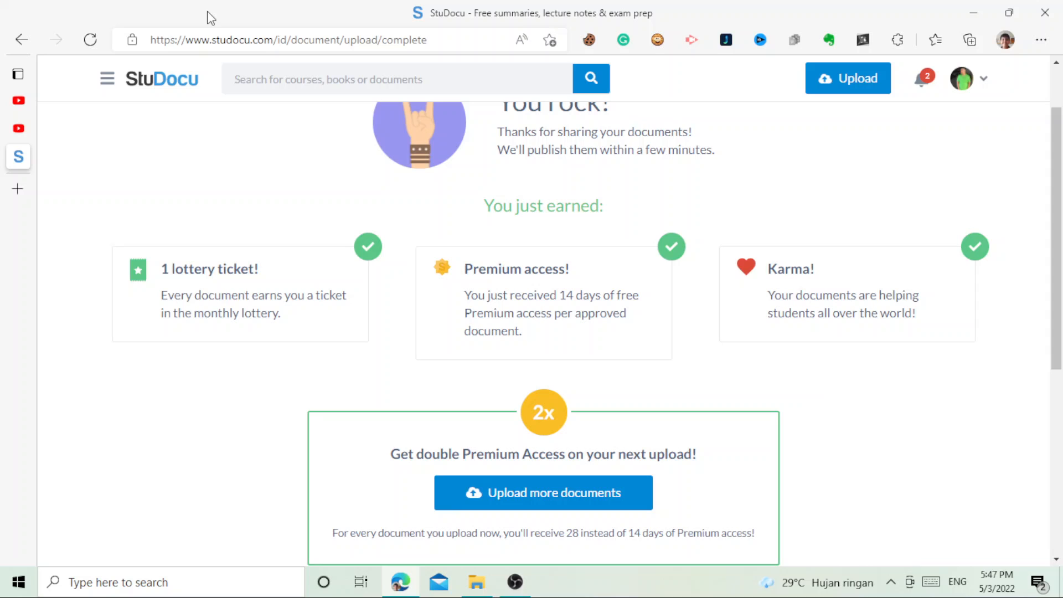
{"action": "mouse_move", "coordinate": [931, 37]}
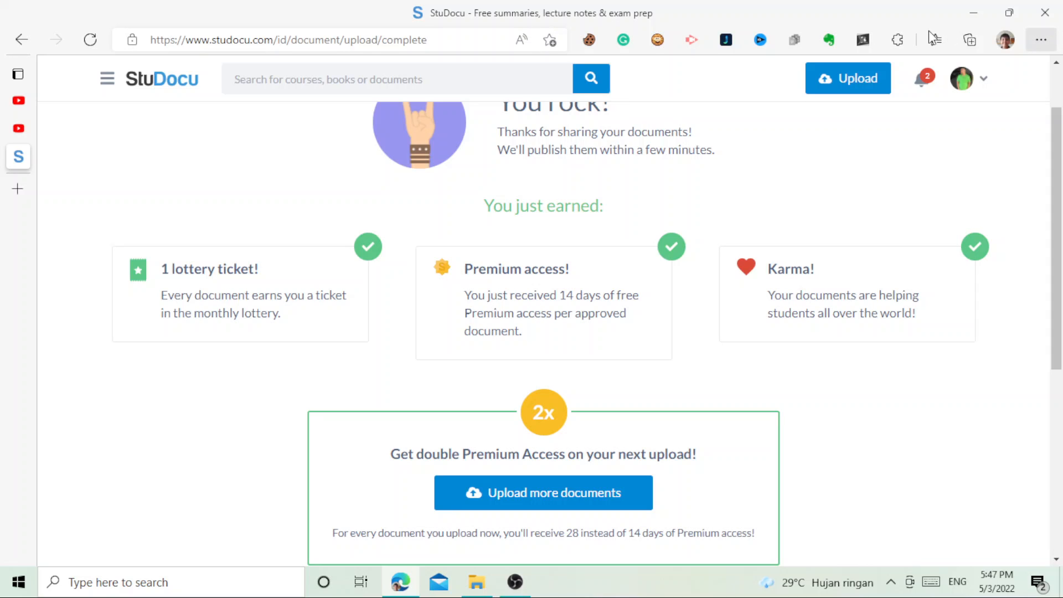
Check the account notifications, then bring up the OBS recorder window.
{"action": "left_click", "coordinate": [921, 78]}
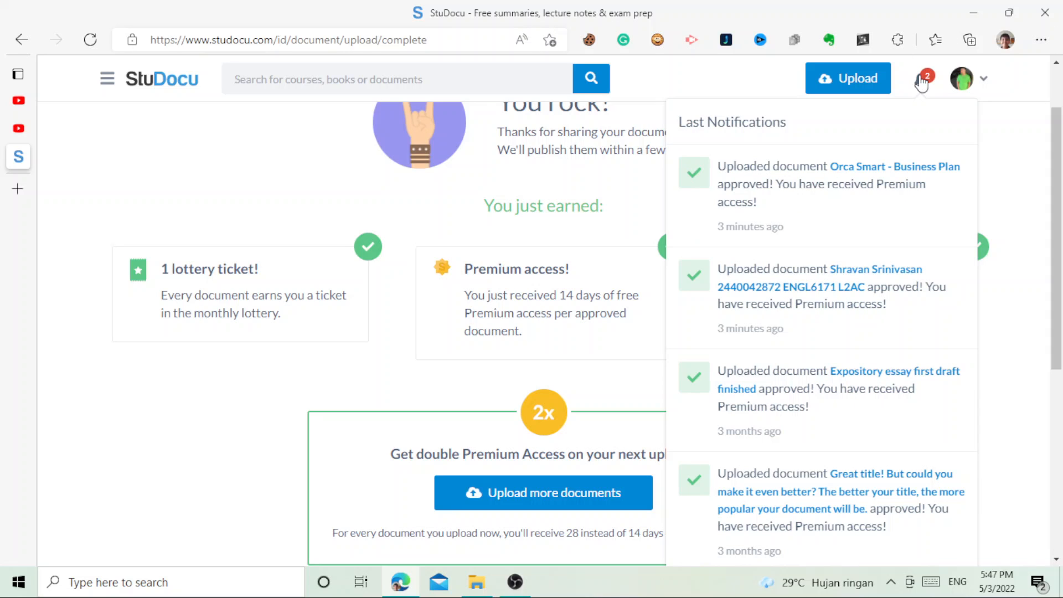
{"action": "mouse_move", "coordinate": [879, 487]}
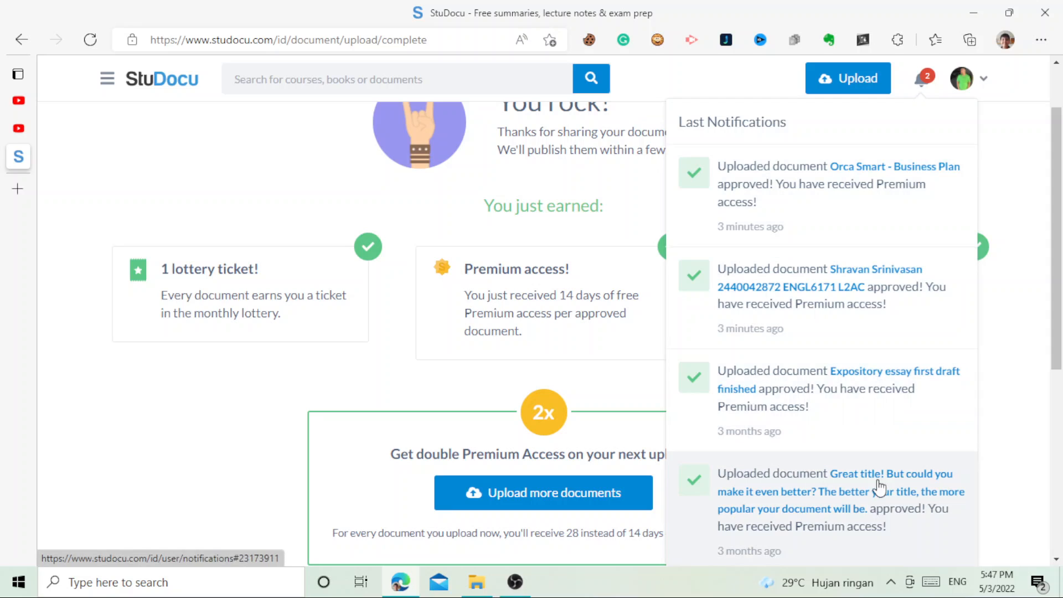
{"action": "mouse_move", "coordinate": [971, 189]}
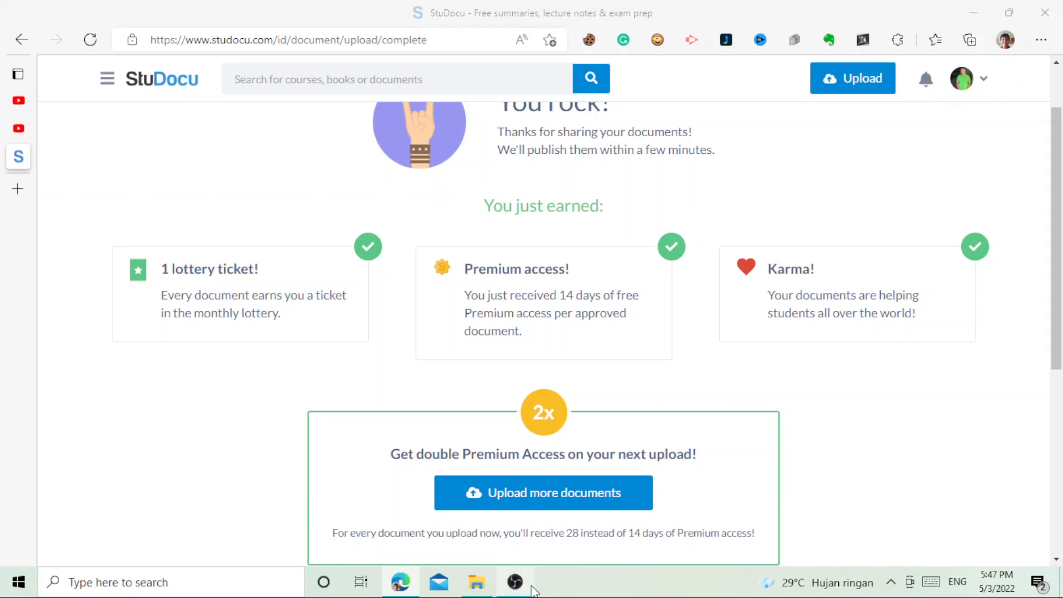
{"action": "left_click", "coordinate": [513, 581]}
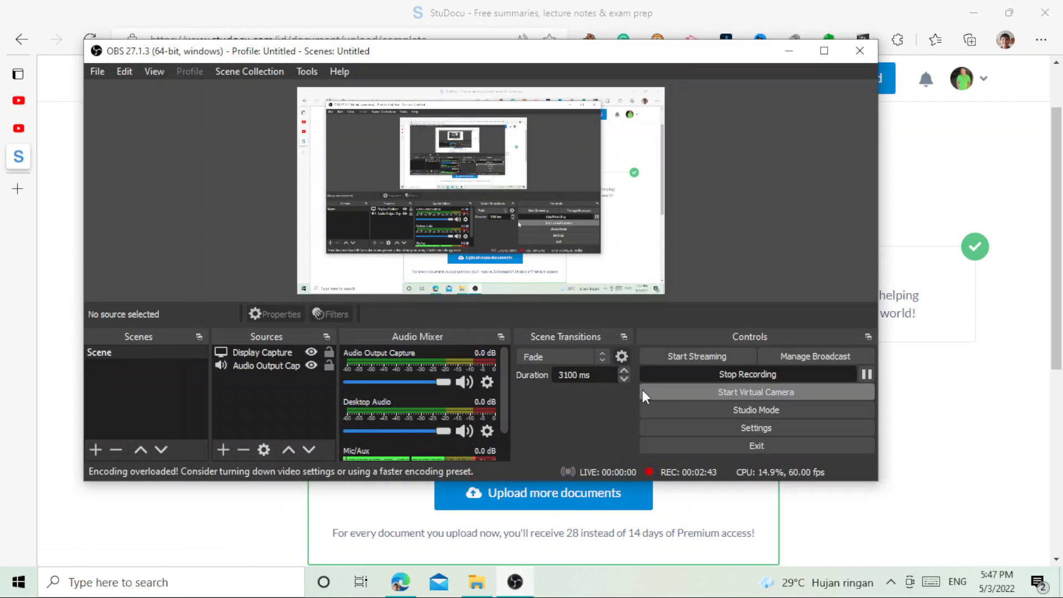